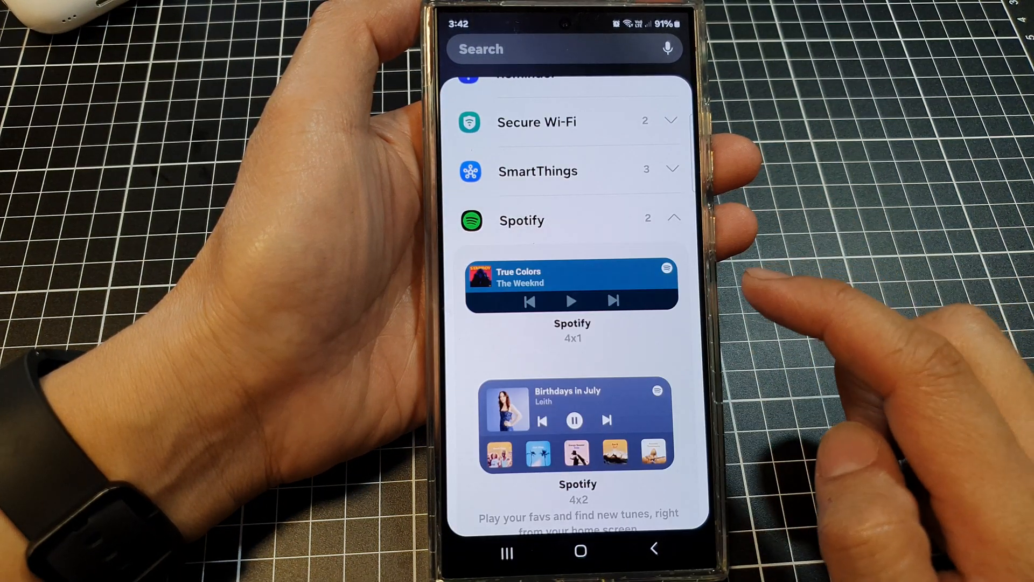
scroll(up, 3)
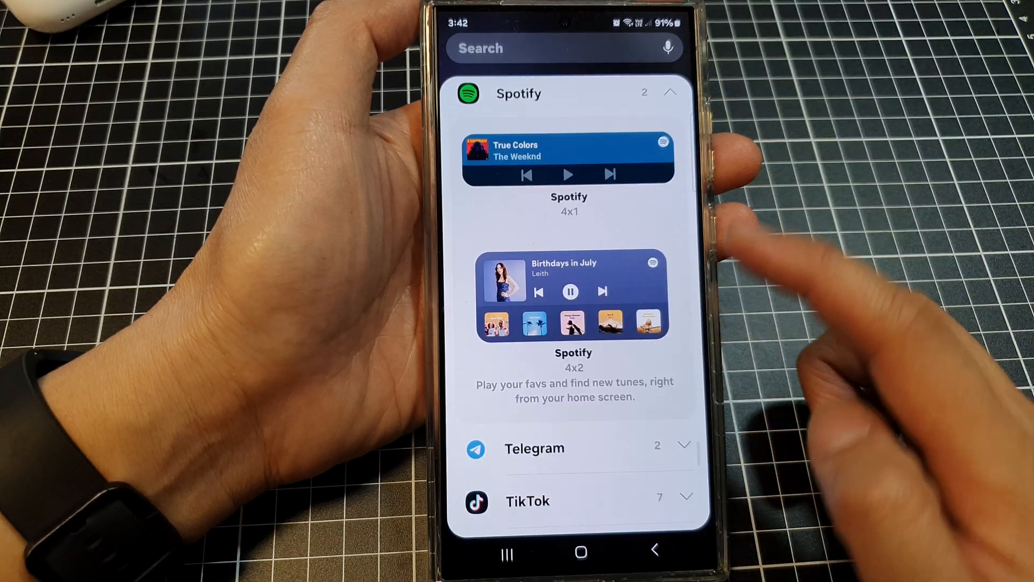